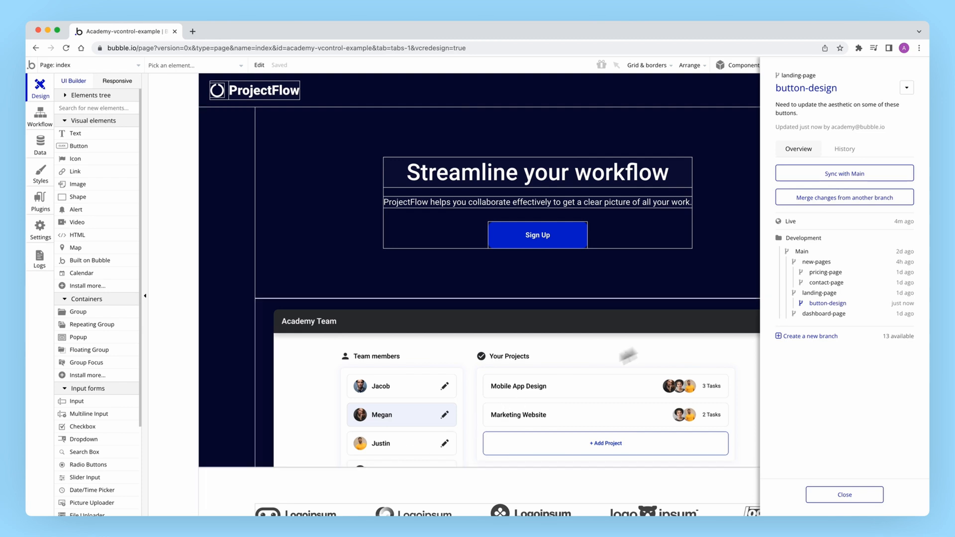
- Create a savepoint on button-design described as 'Updated copy and styles.' and dismiss the confirmation
click(845, 149)
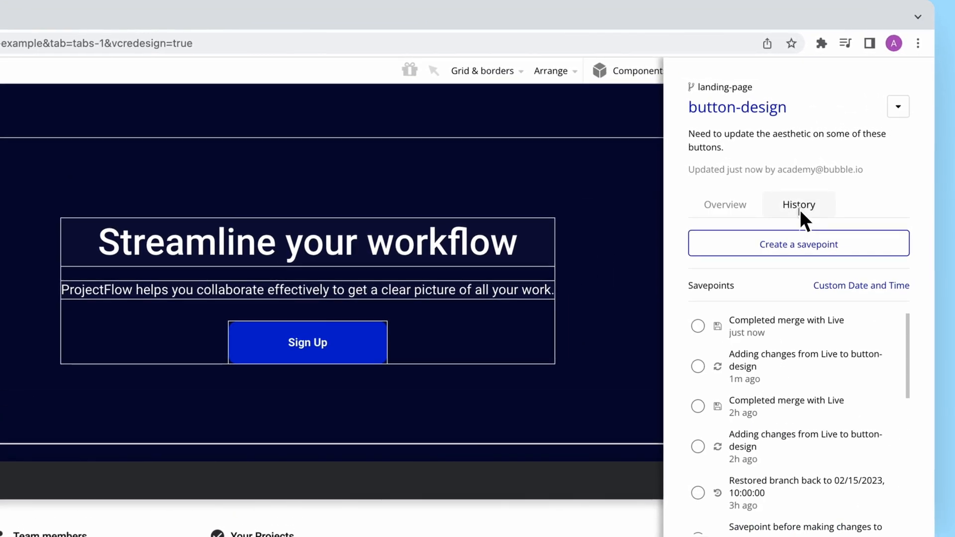
click(798, 243)
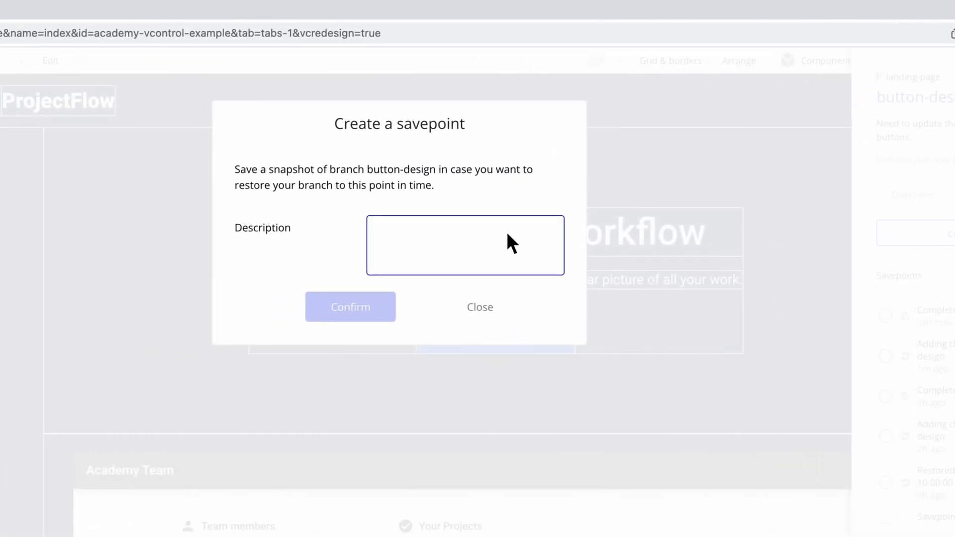
text(Updated copy and styles.)
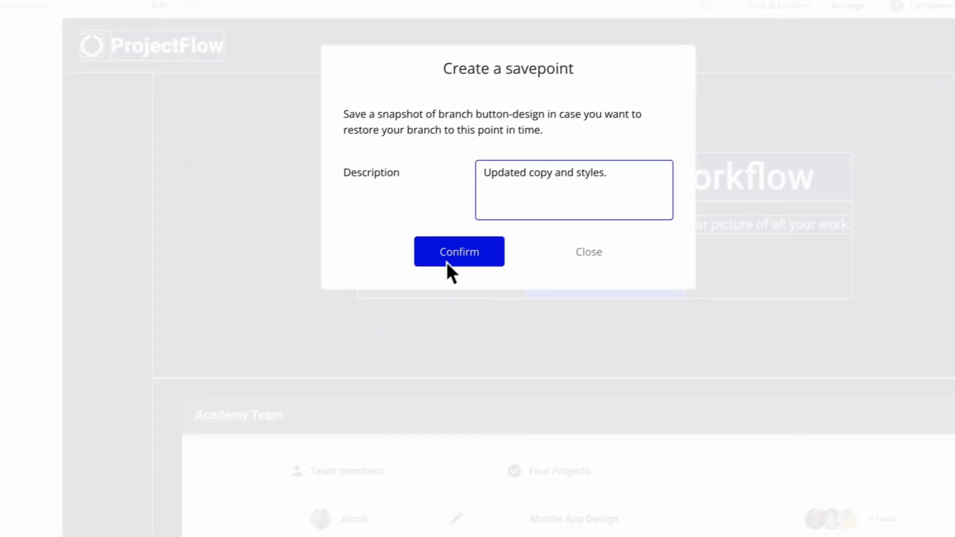
click(459, 252)
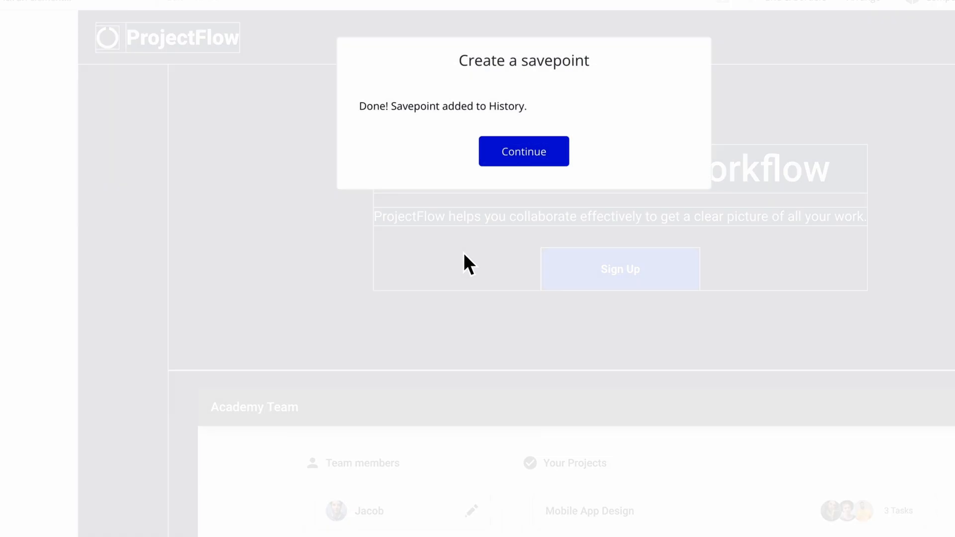
click(524, 152)
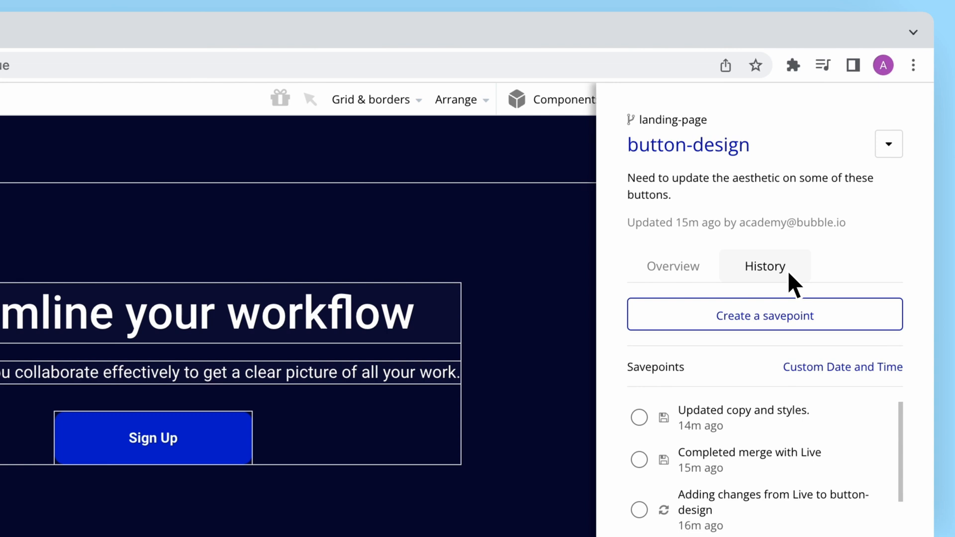
- Restore the branch to the 15m-old 'Completed merge with Live' savepoint and confirm
scroll(down, 3)
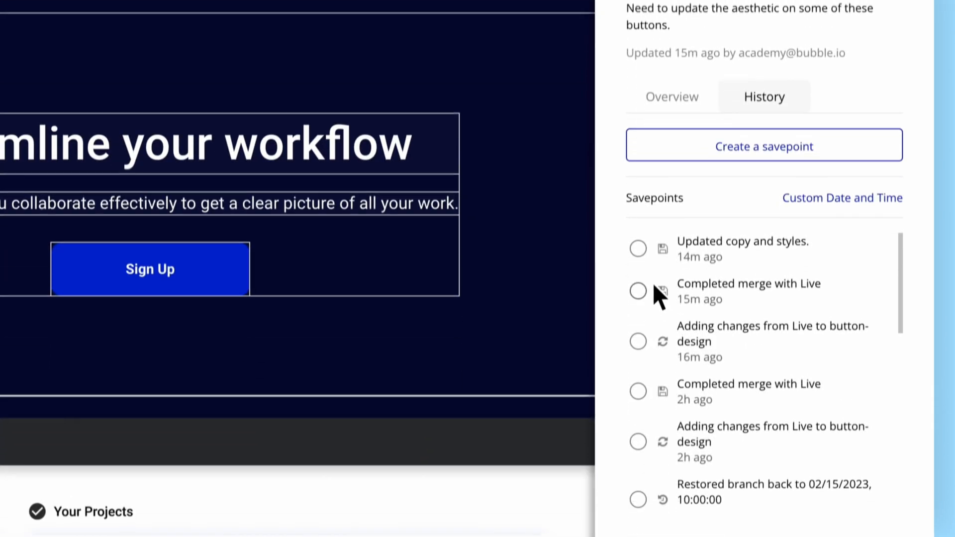
click(638, 291)
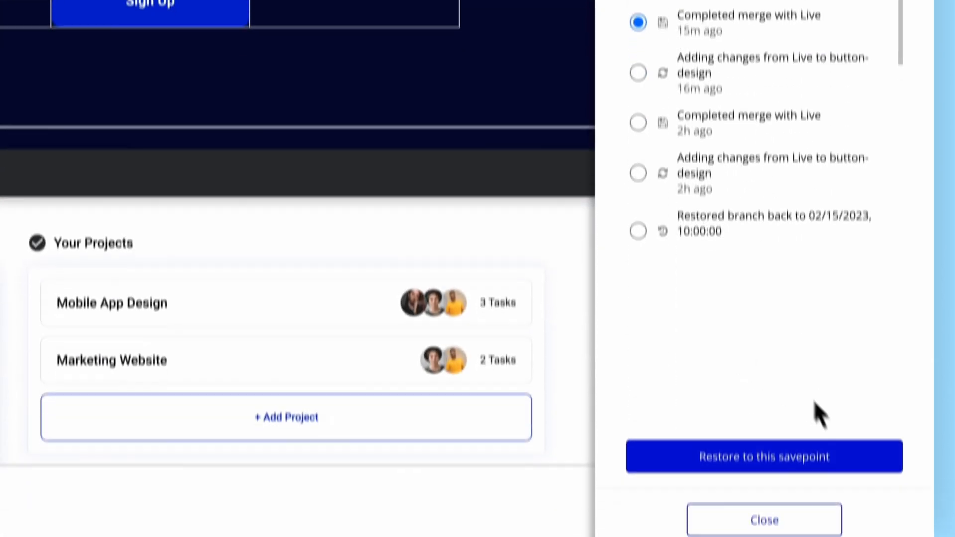
click(764, 457)
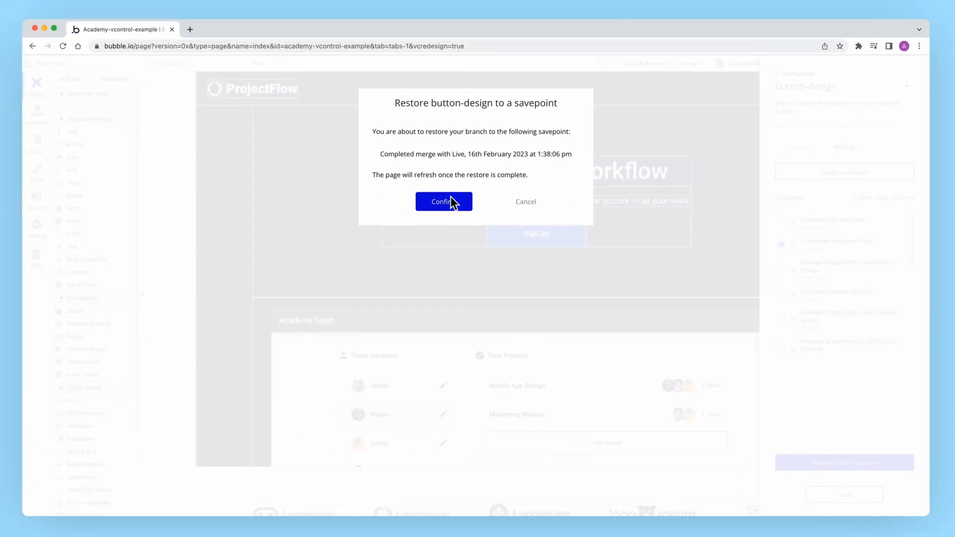
click(444, 202)
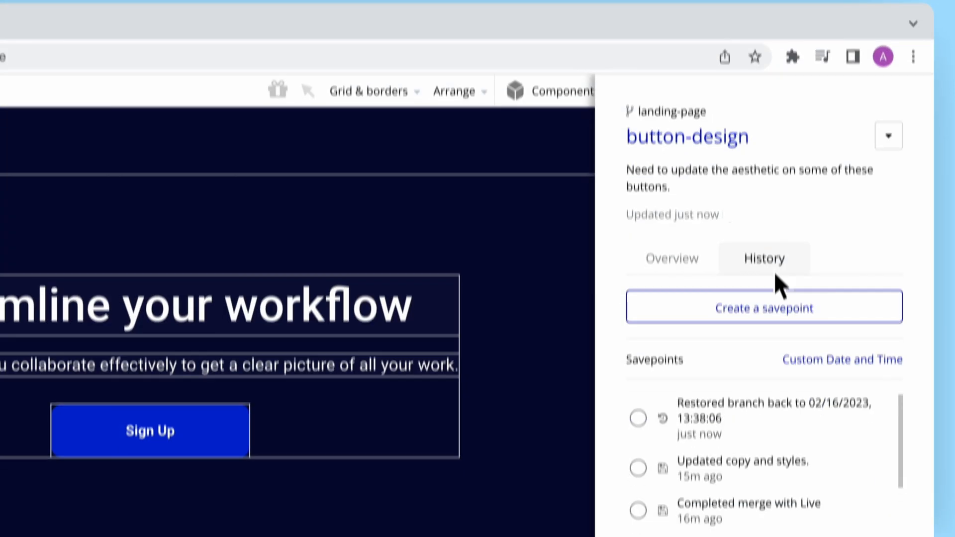
- Switch to Custom Date and Time, showing 02/16/2023 and 13:53:49
scroll(down, 3)
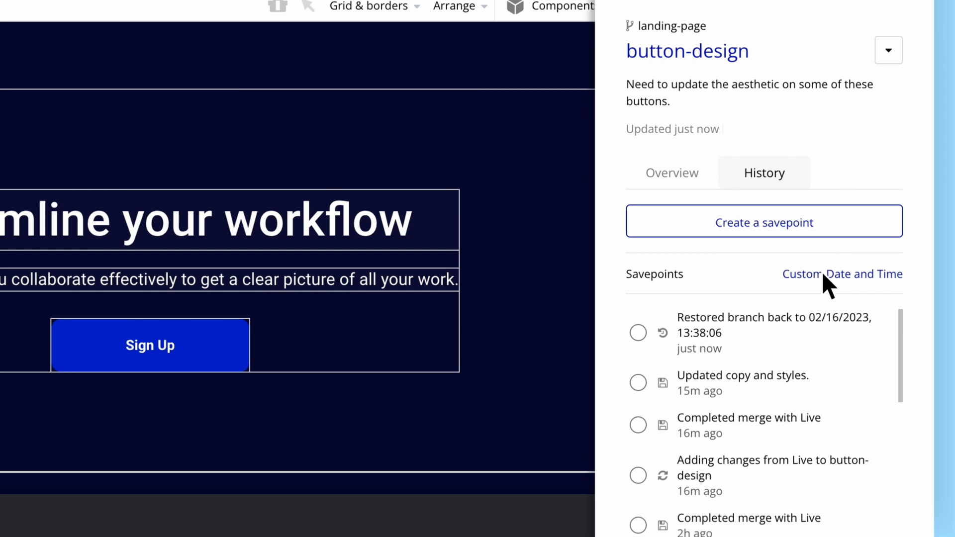
click(843, 275)
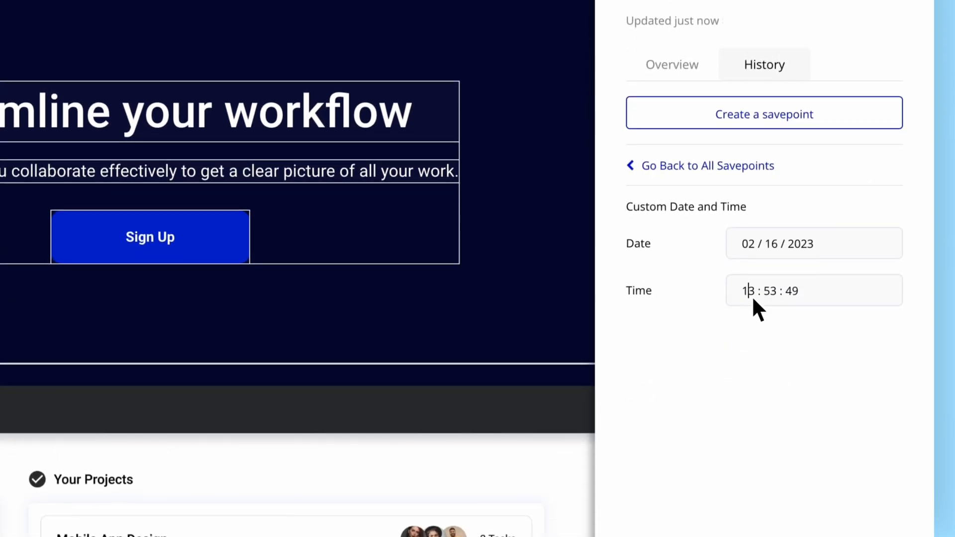